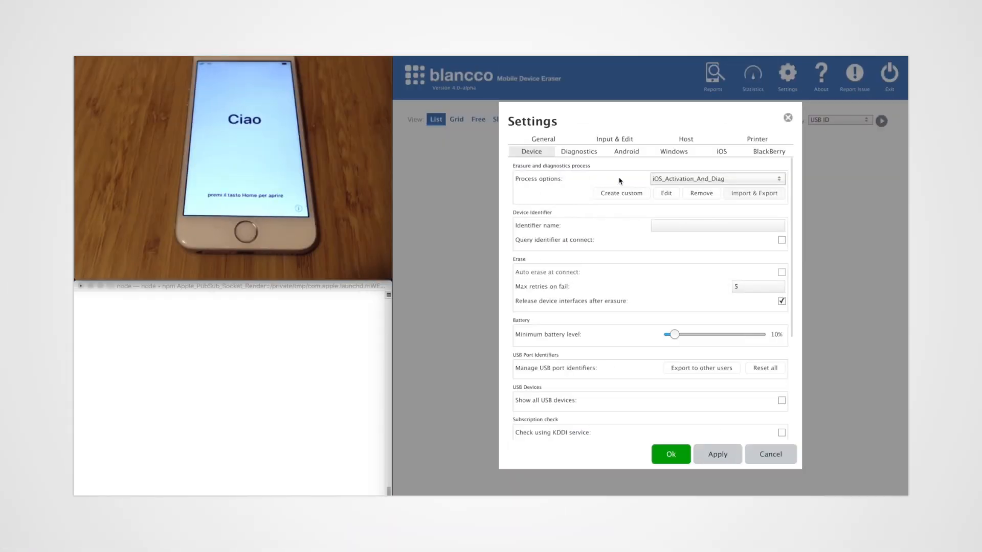
Open the iOS_Activation_And_Diag workflow in the flow editor via Edit
{"action": "left_click", "coordinate": [665, 193]}
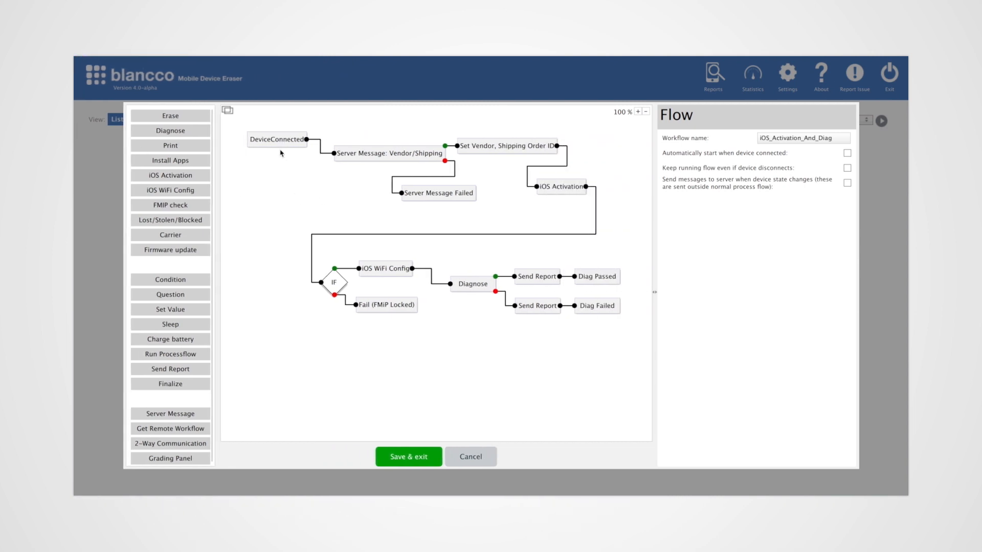
{"action": "mouse_move", "coordinate": [368, 157]}
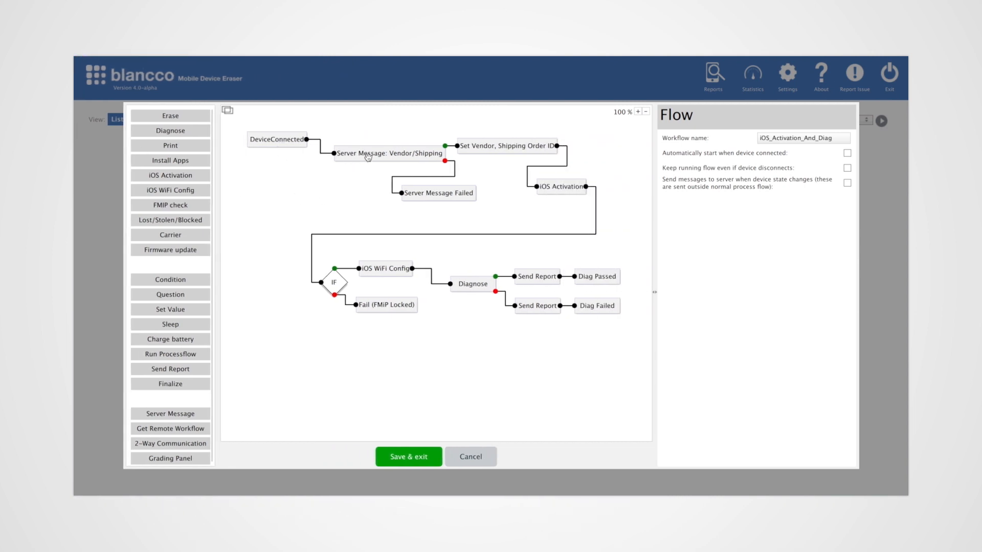
Show the Vendor/Shipping server message settings: POST of IMEI JSON to query_vendor URL
{"action": "left_click", "coordinate": [388, 153]}
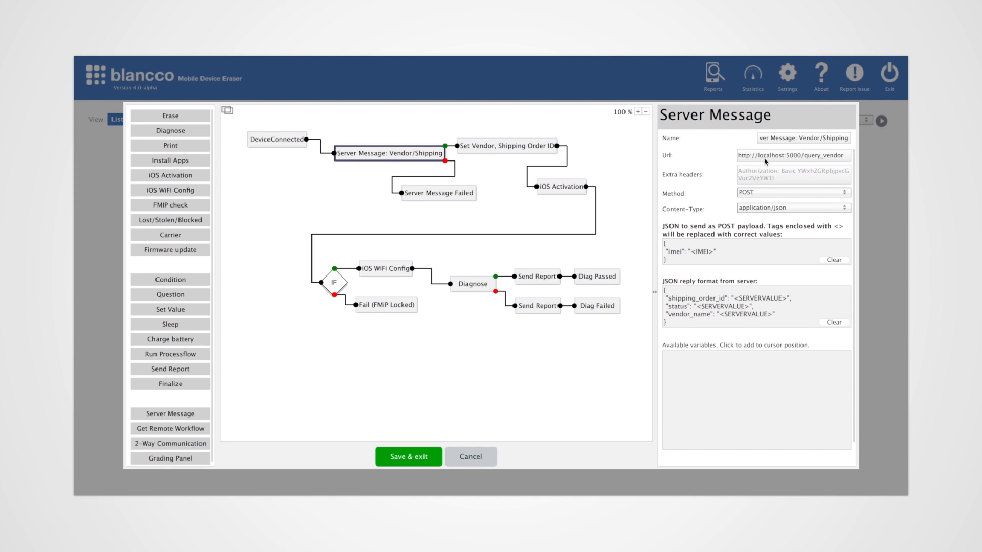
{"action": "mouse_move", "coordinate": [828, 156]}
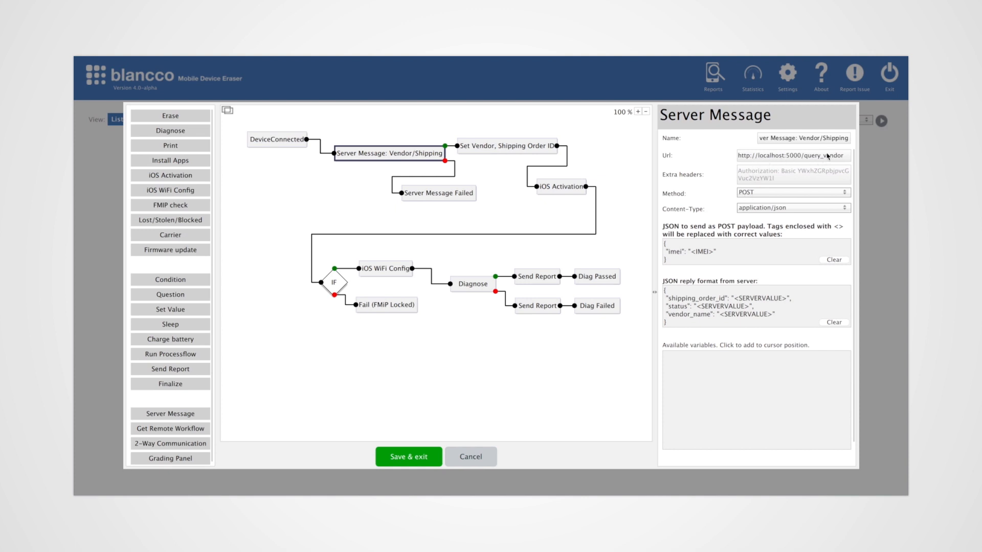
{"action": "mouse_move", "coordinate": [676, 242]}
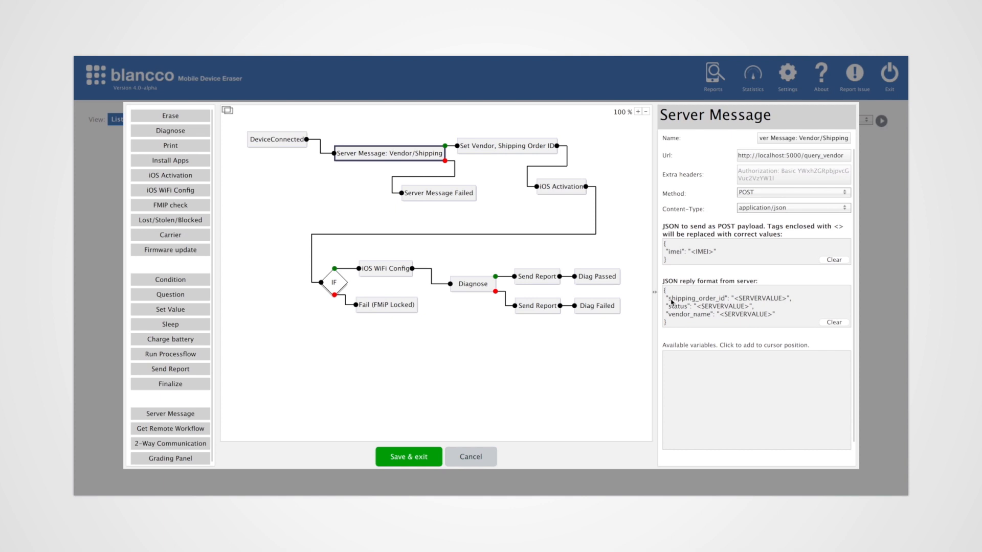
{"action": "mouse_move", "coordinate": [681, 322]}
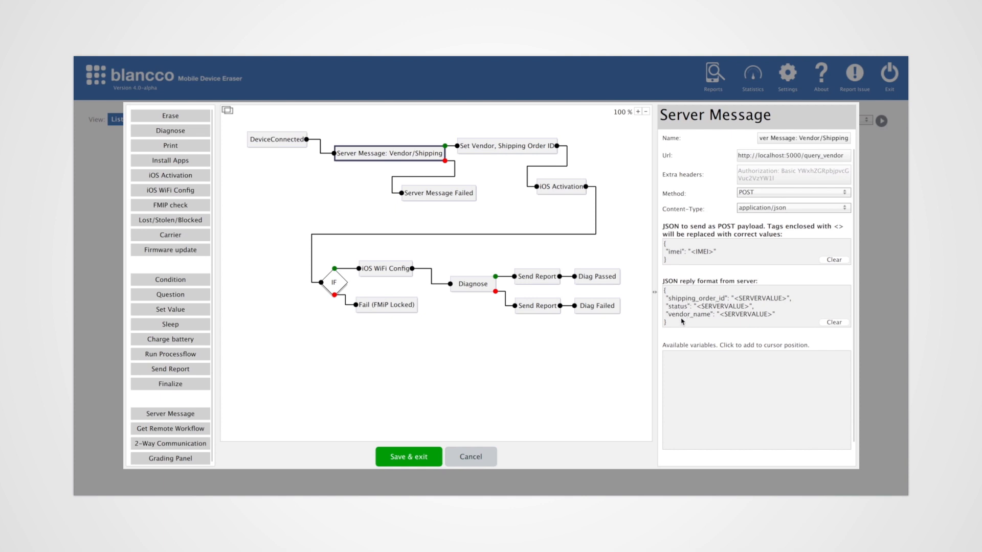
{"action": "mouse_move", "coordinate": [744, 316]}
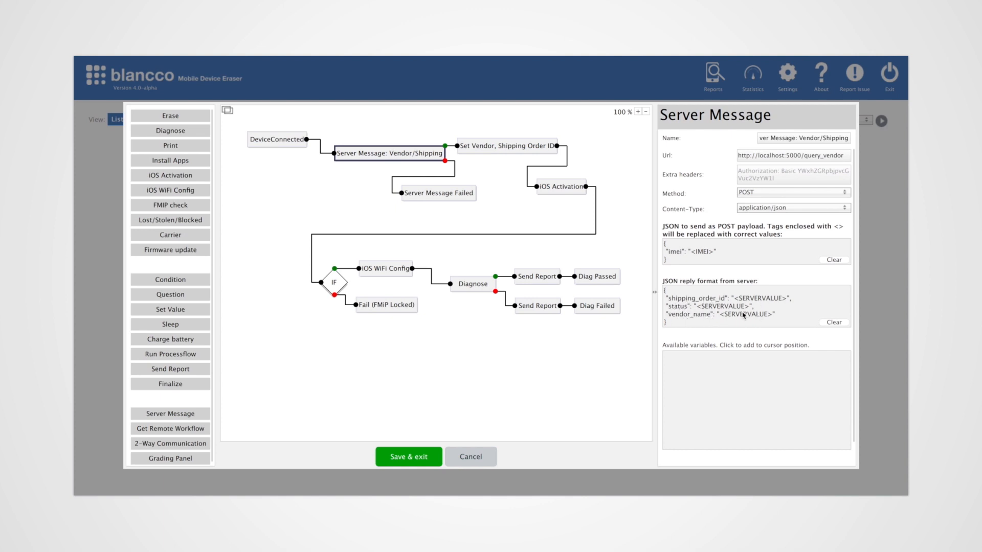
{"action": "mouse_move", "coordinate": [758, 307]}
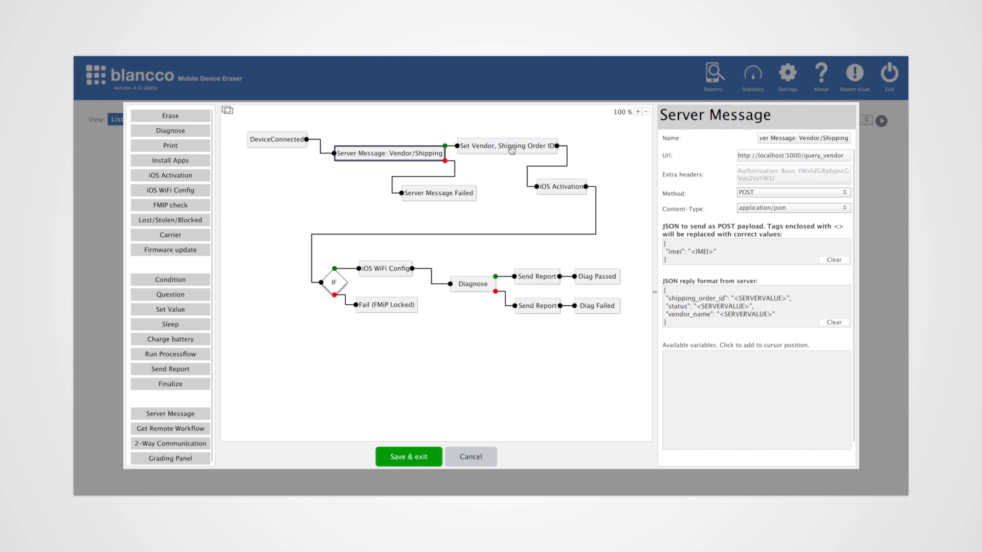
Review the Set Vendor/Shipping Order ID, iOS Activation and IF <FMIP> == "Unlocked" steps
{"action": "left_click", "coordinate": [507, 145]}
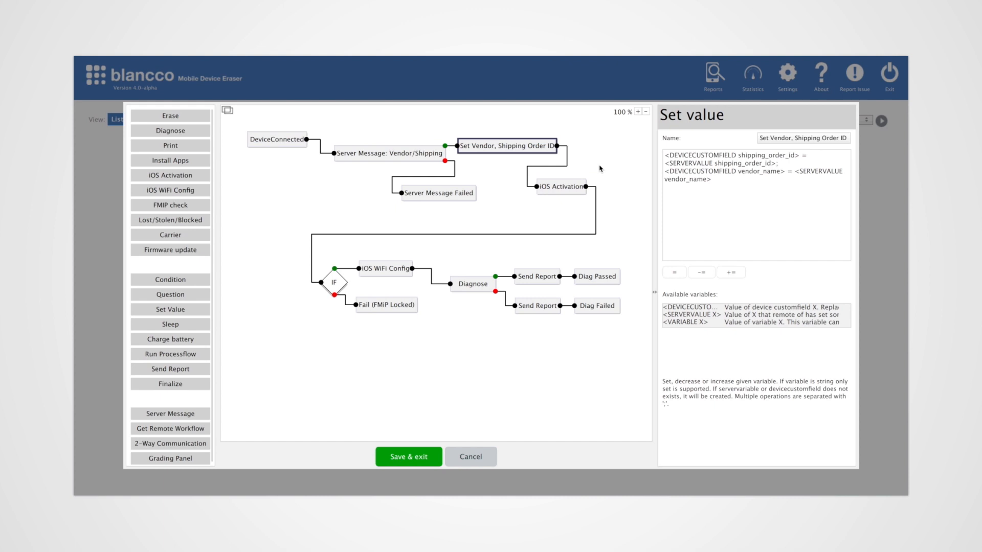
{"action": "left_click", "coordinate": [560, 186]}
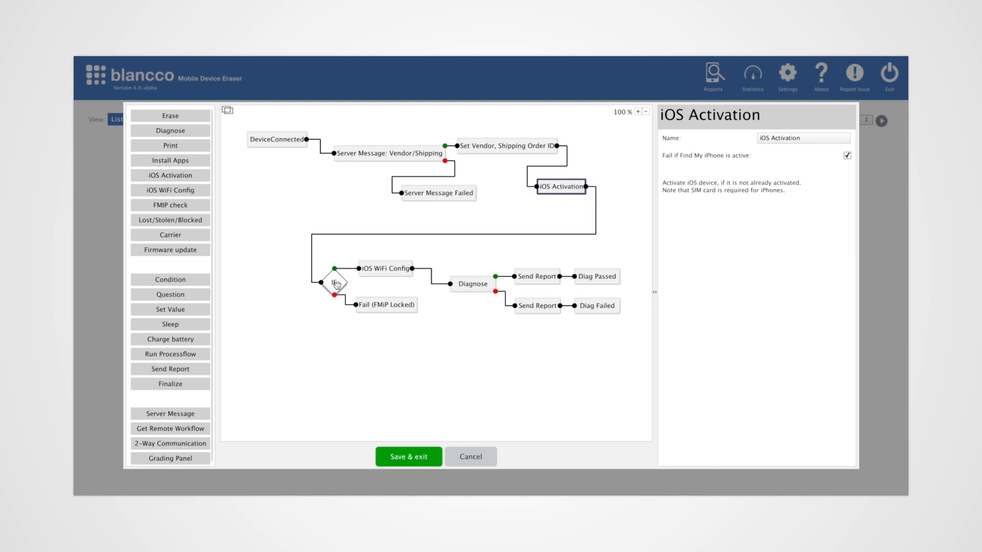
{"action": "left_click", "coordinate": [335, 282]}
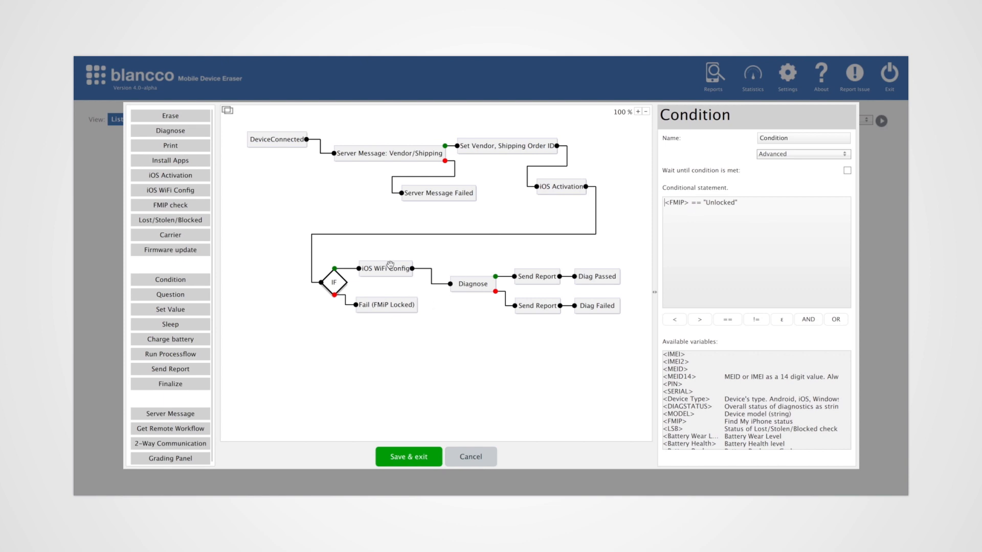
Check the Diagnose step's Apple 1 test set, then save and exit the editor
{"action": "left_click", "coordinate": [472, 284]}
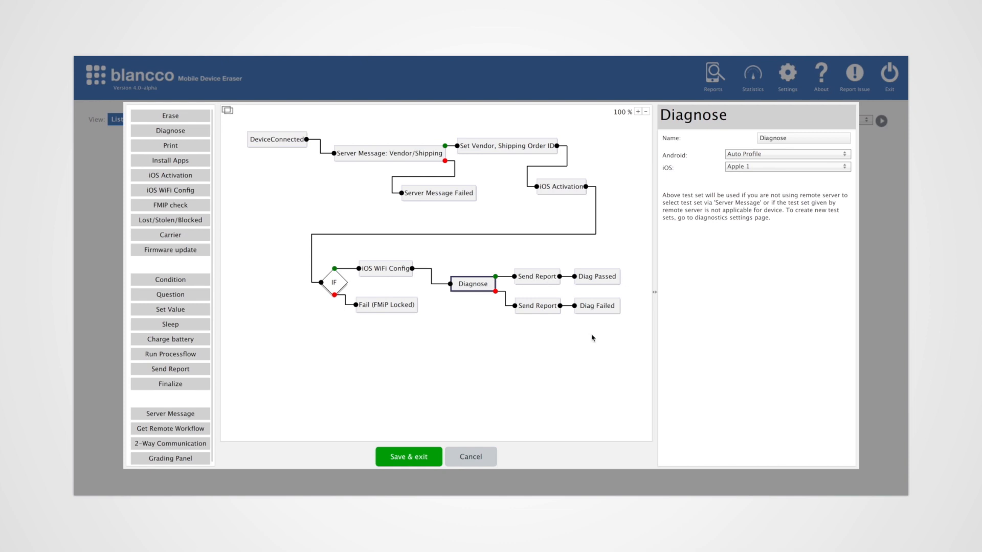
{"action": "mouse_move", "coordinate": [429, 288]}
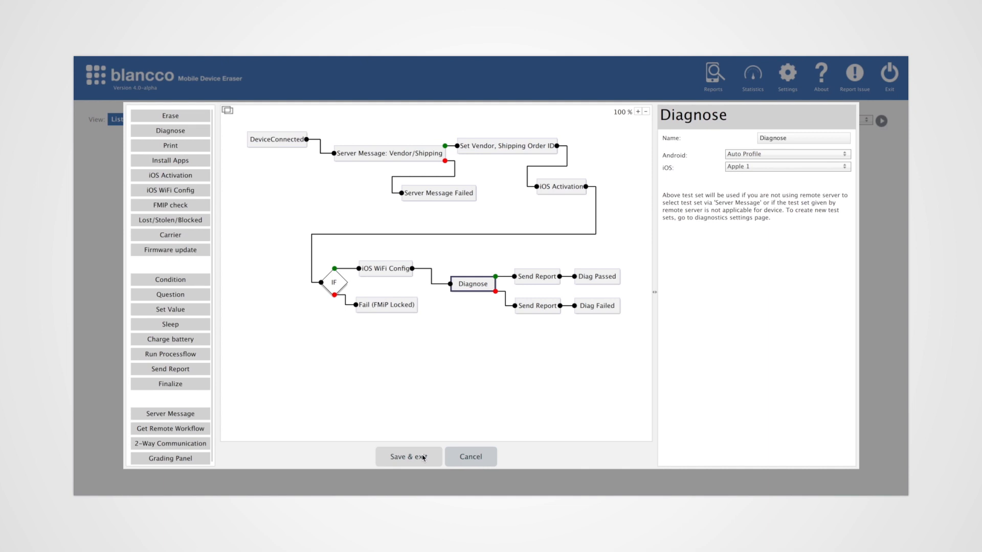
{"action": "left_click", "coordinate": [407, 456]}
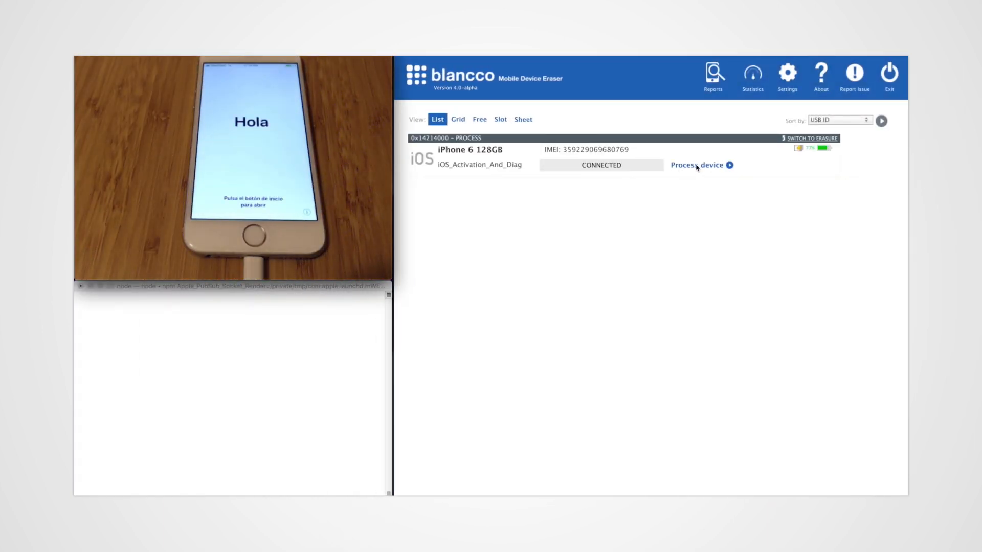
Process the iPhone 6 128GB and review its Hardware Report showing vendor_name T-Mobile, result Successful
{"action": "left_click", "coordinate": [697, 165]}
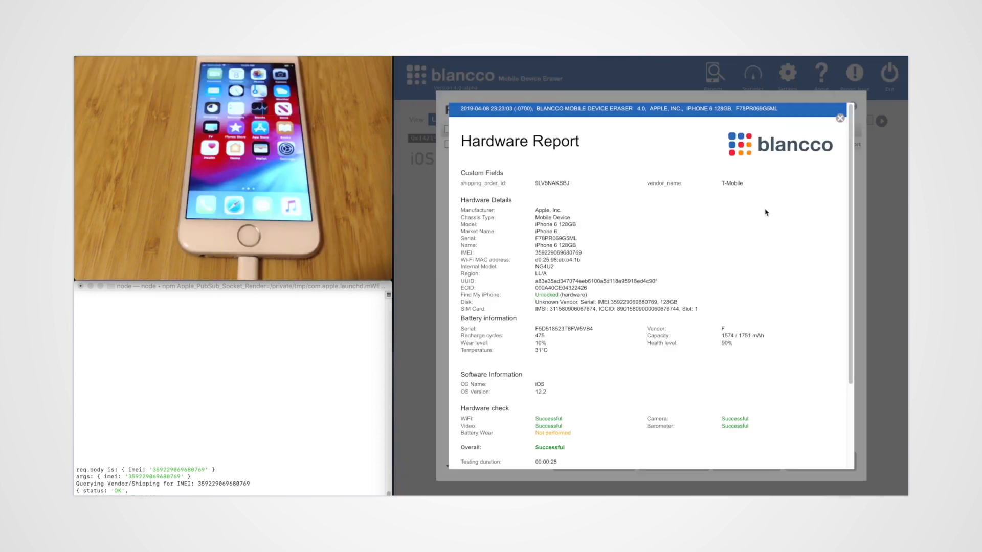
{"action": "mouse_move", "coordinate": [580, 318]}
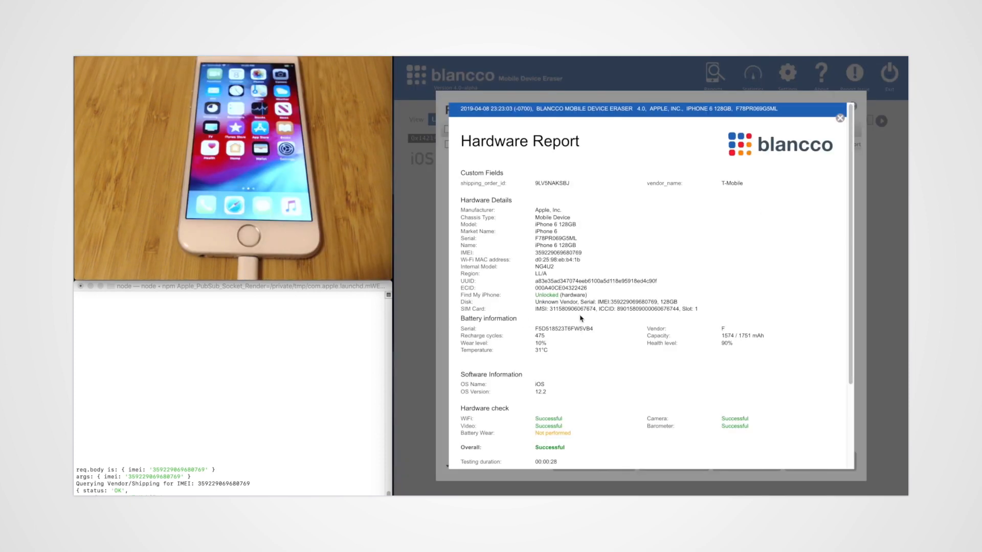
{"action": "scroll", "scroll_direction": "down", "scroll_amount": 3}
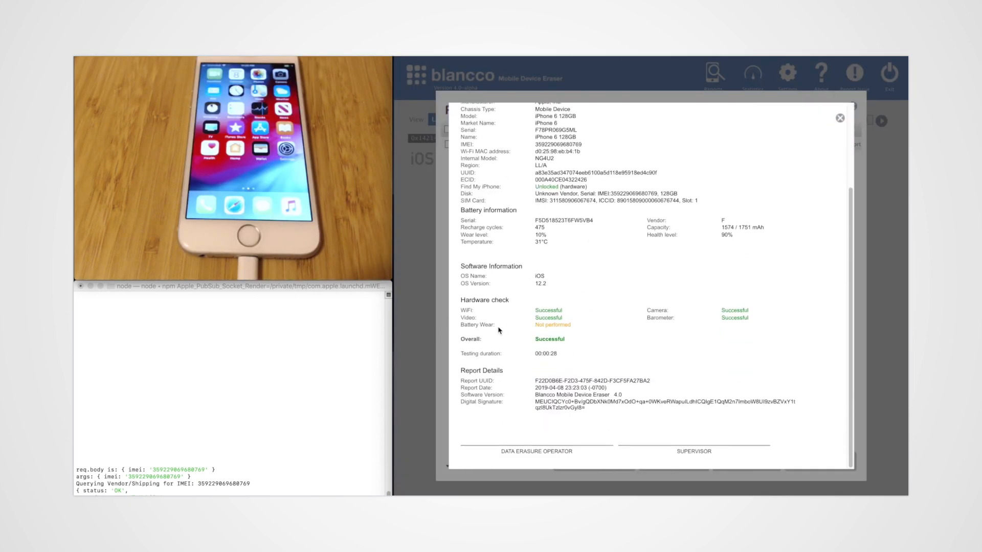
{"action": "mouse_move", "coordinate": [464, 303]}
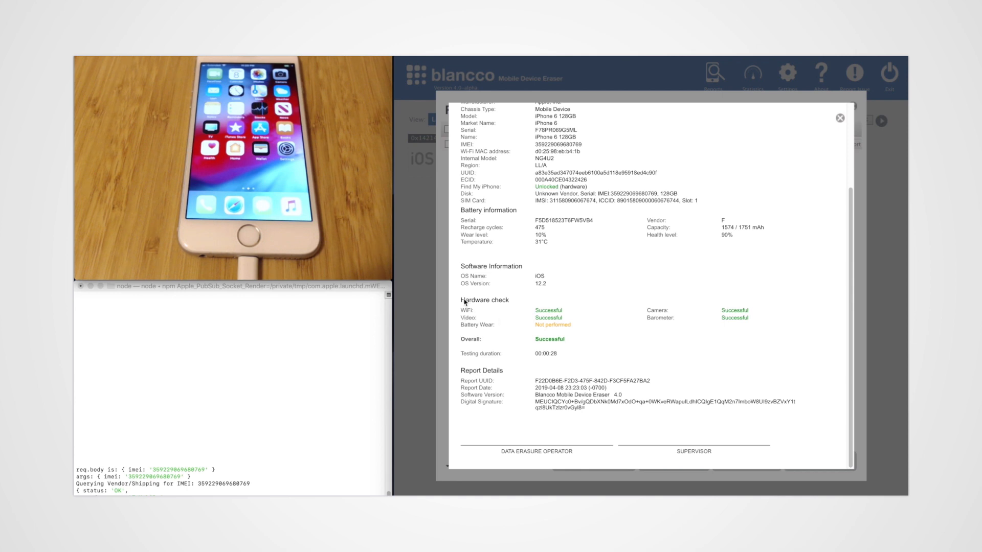